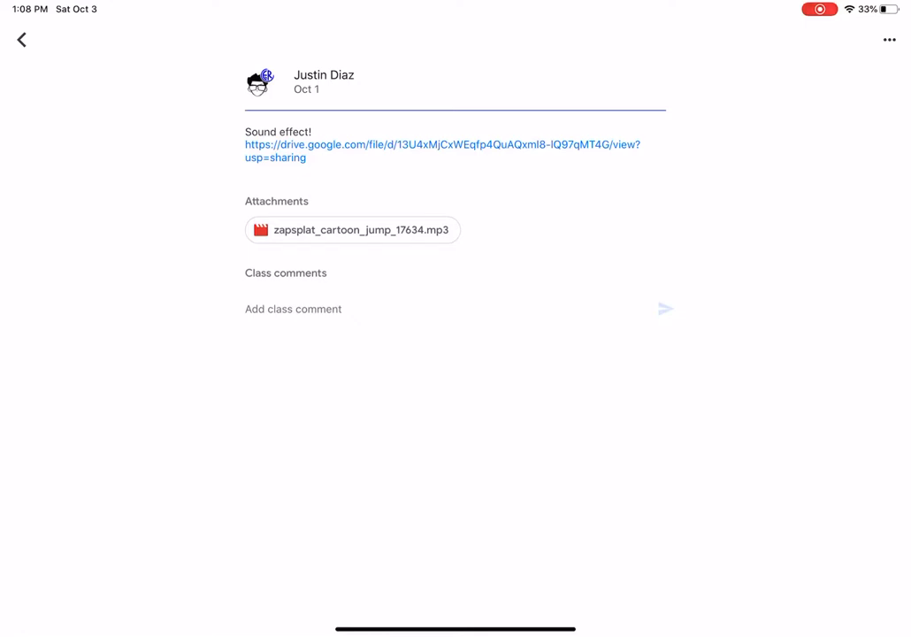
- Browse the class Stream to reach the 'Sound effect!' post with the zapsplat_cartoon_jump_17634.mp3 attachment
click(21, 39)
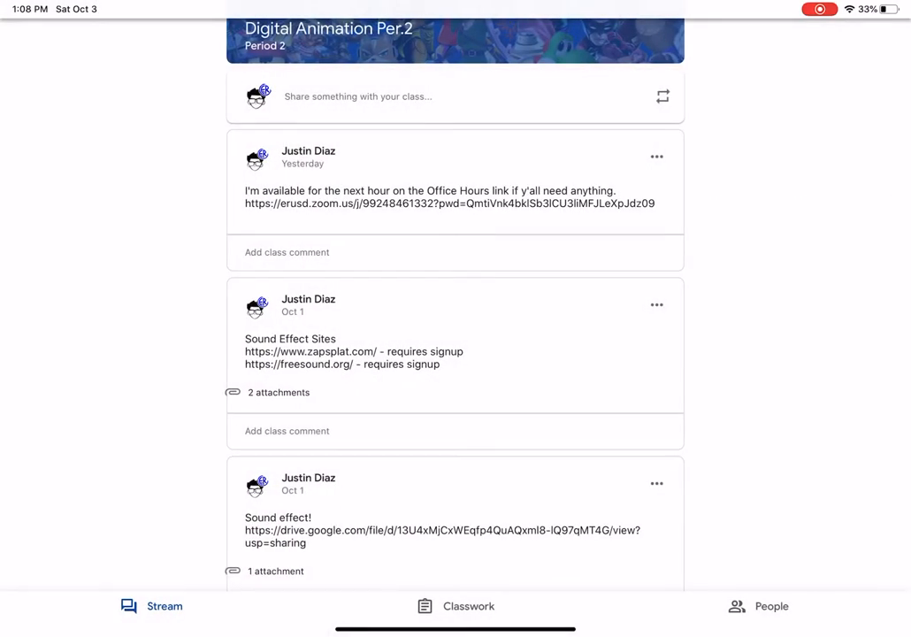
scroll(down, 3)
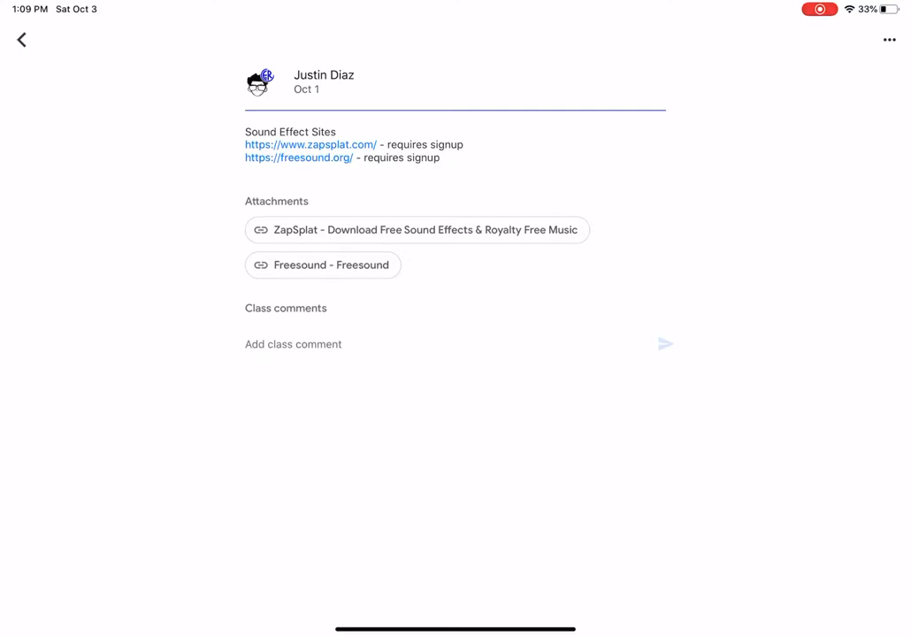
click(21, 39)
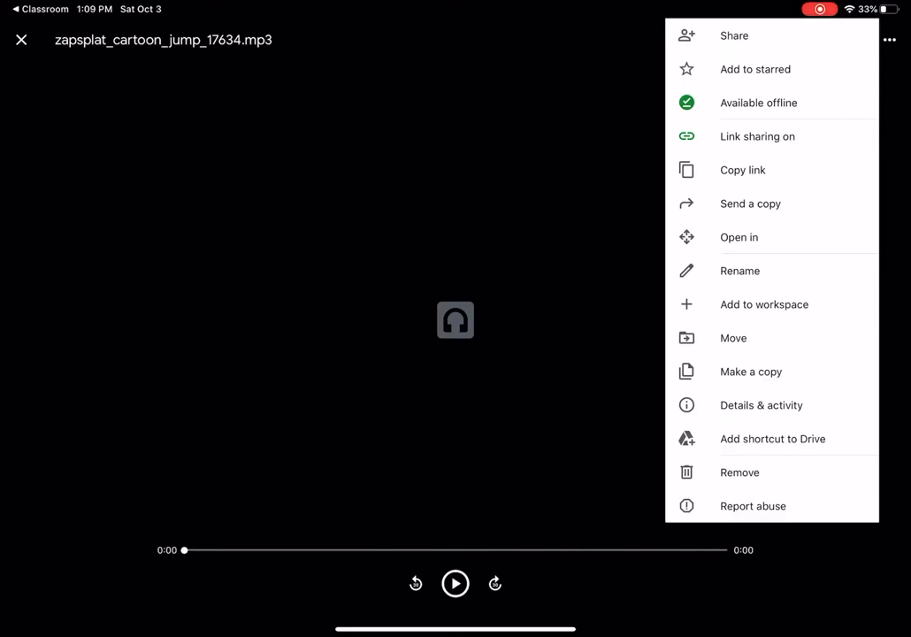
- Send a copy of the jump sound mp3 from the Drive preview to On My iPad
click(750, 203)
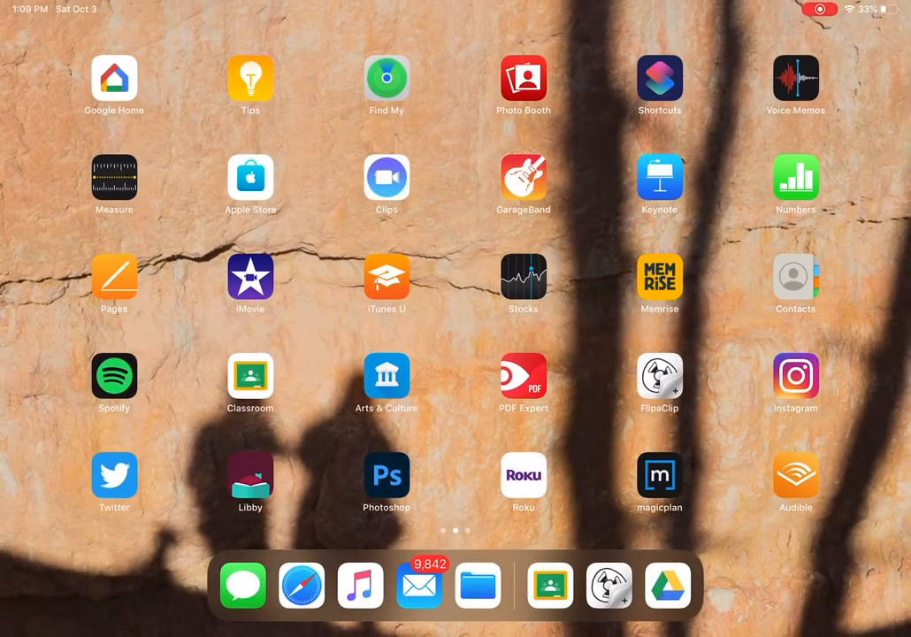
- Launch FlipaClip into the red bunny animation project with empty audio tracks
click(657, 375)
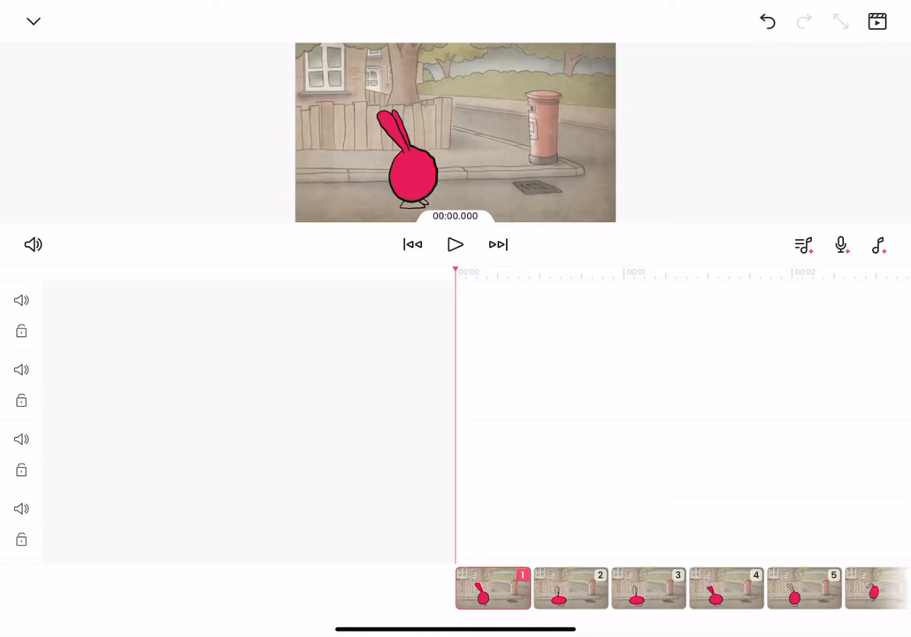
- Browse the City - Sound FX pack in the audio library without adding one, then start voice recording
click(877, 245)
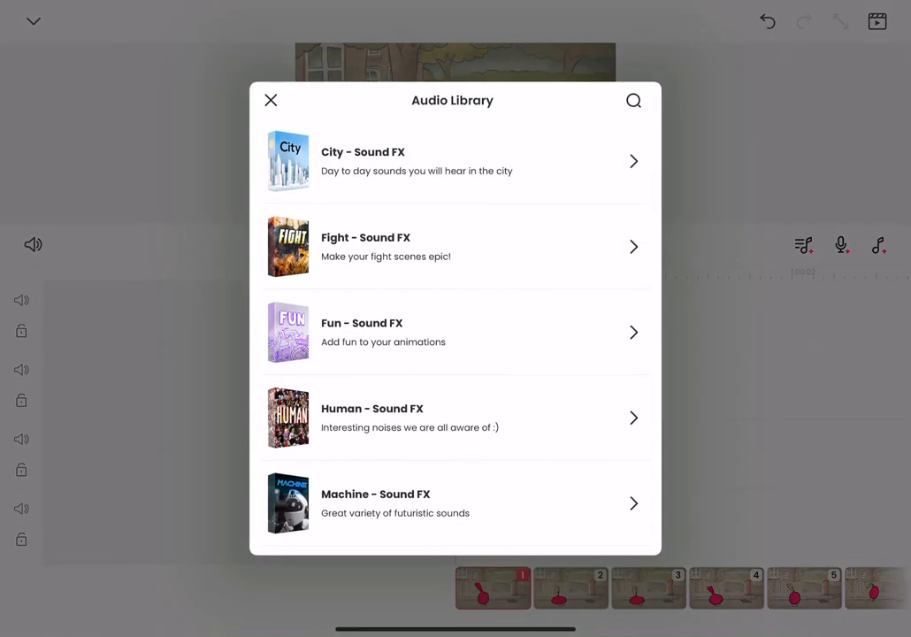
scroll(down, 3)
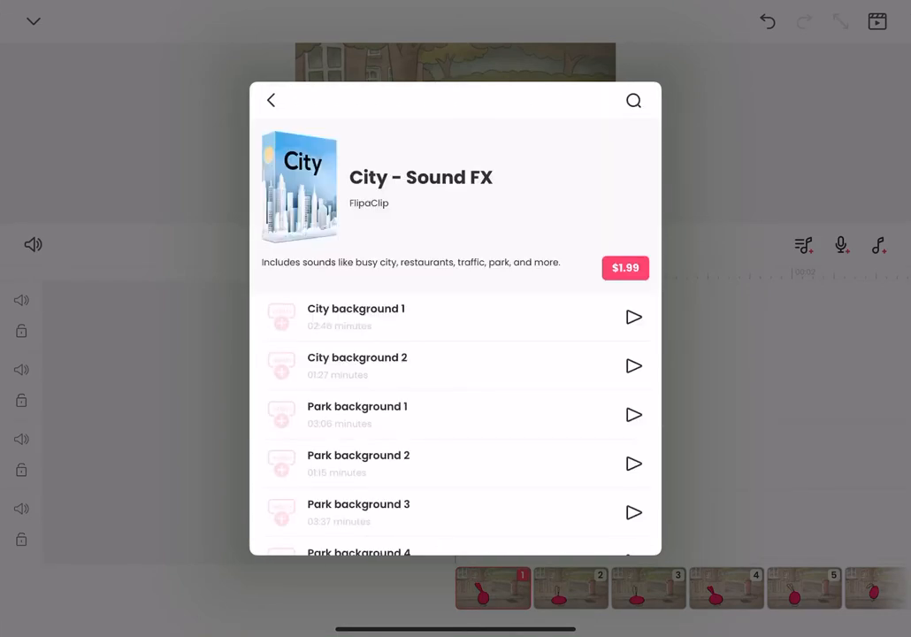
click(272, 99)
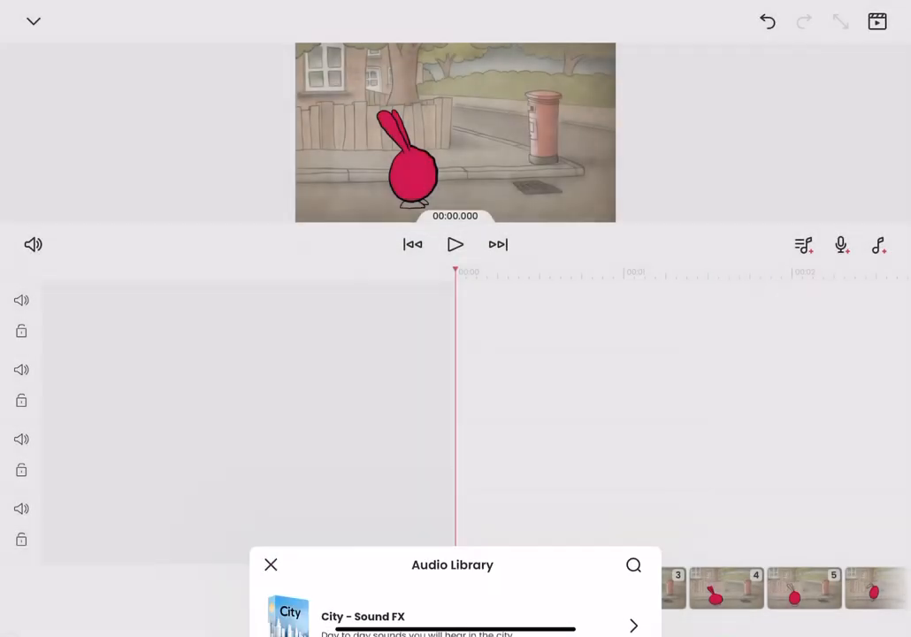
click(270, 565)
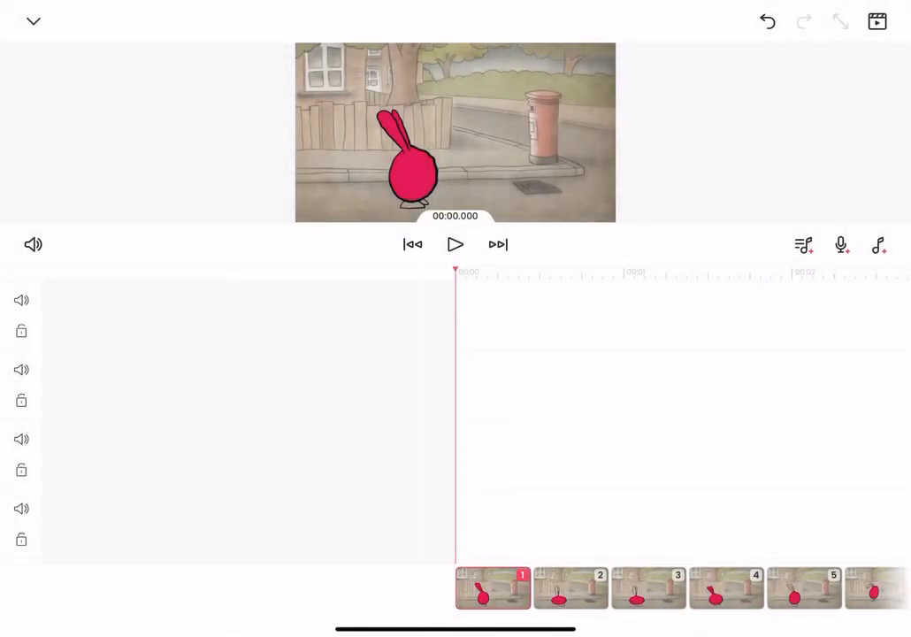
click(841, 244)
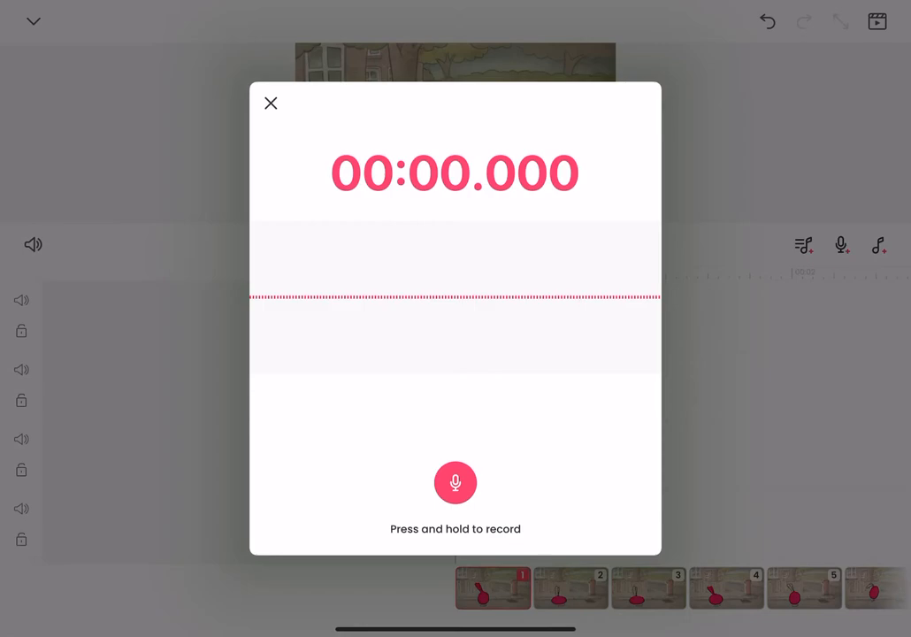
- Close the voice recorder without recording, revealing the iTunes Library / File import choice
click(877, 244)
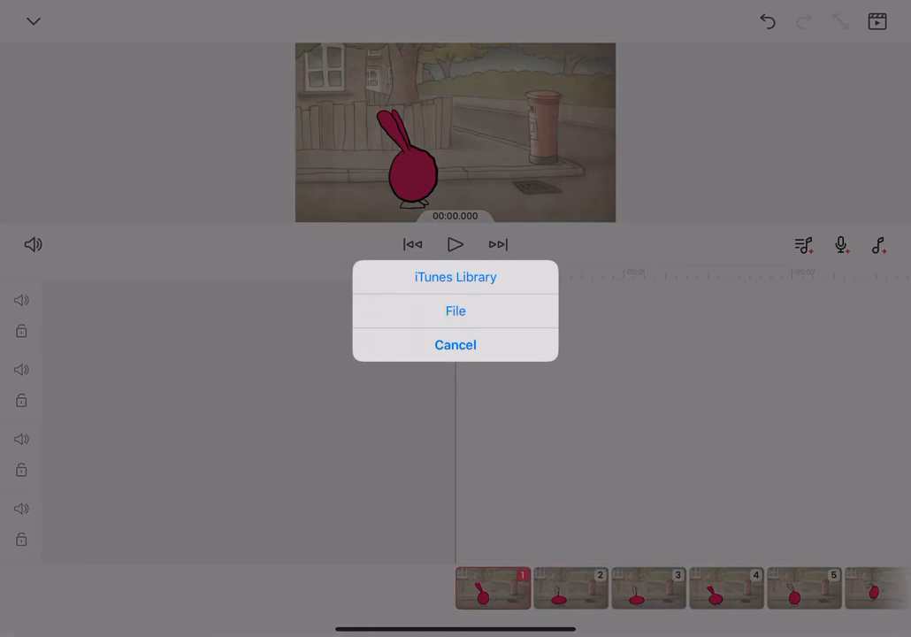
- Import zapsplat_cartoon_jump_17634 from Locations > On My iPad into the audio trimmer
click(454, 343)
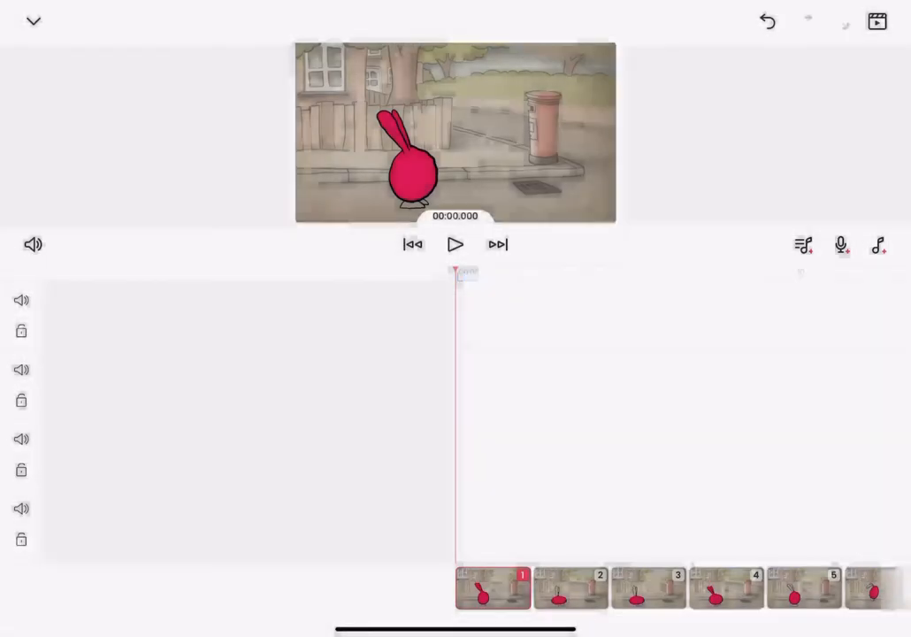
click(881, 248)
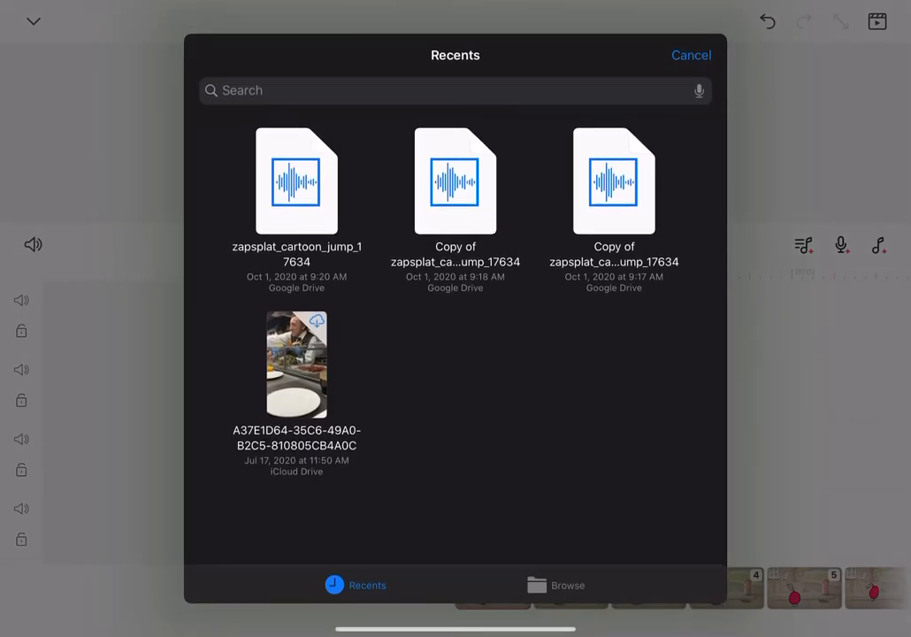
click(562, 585)
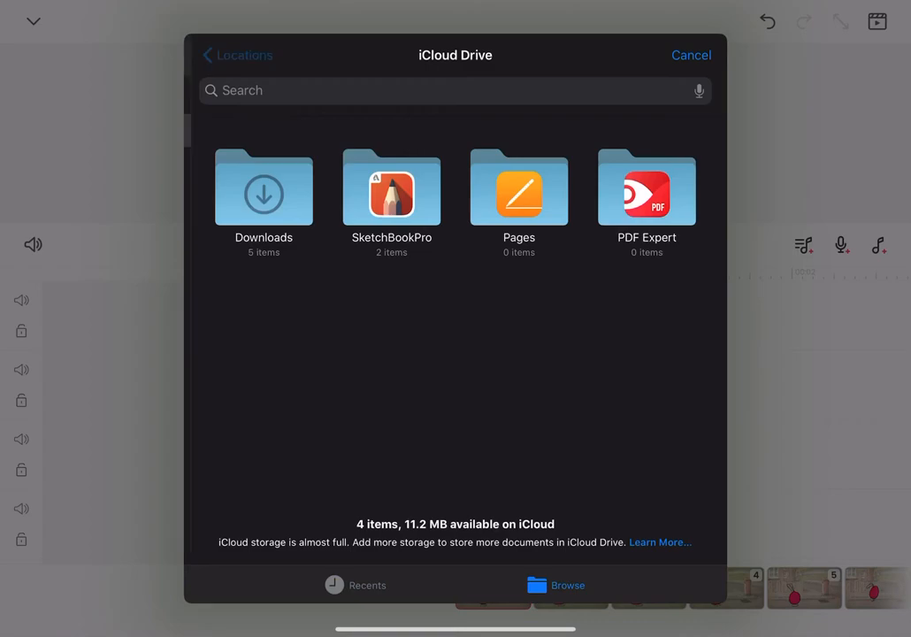
click(244, 55)
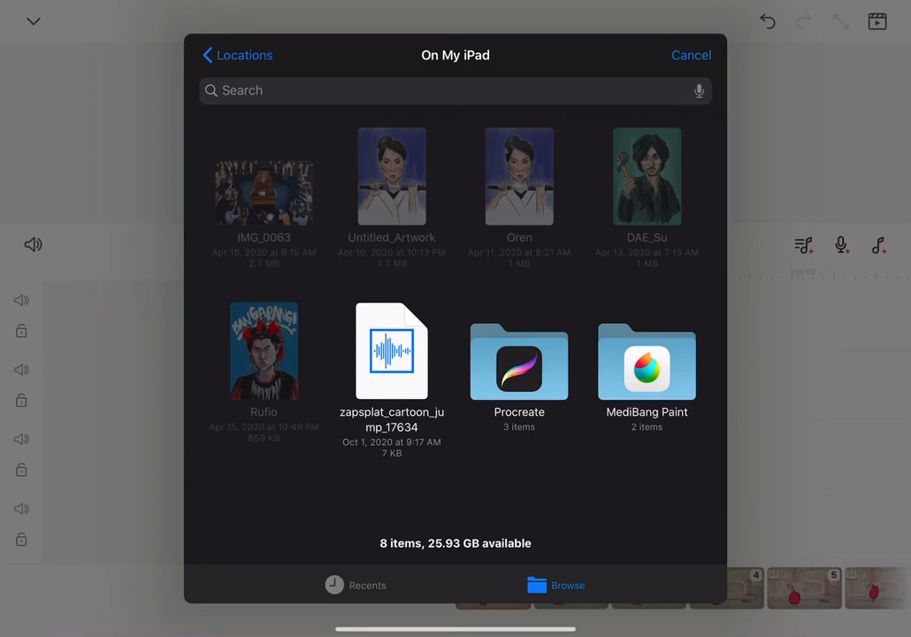
click(392, 350)
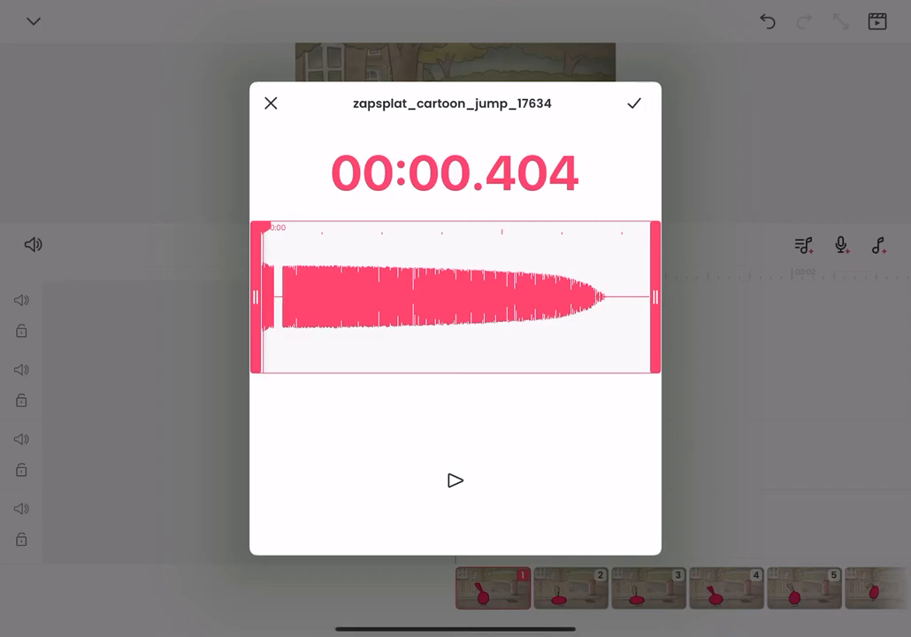
- Confirm the trim to place the jump sound clip on an audio track of the timeline
click(633, 102)
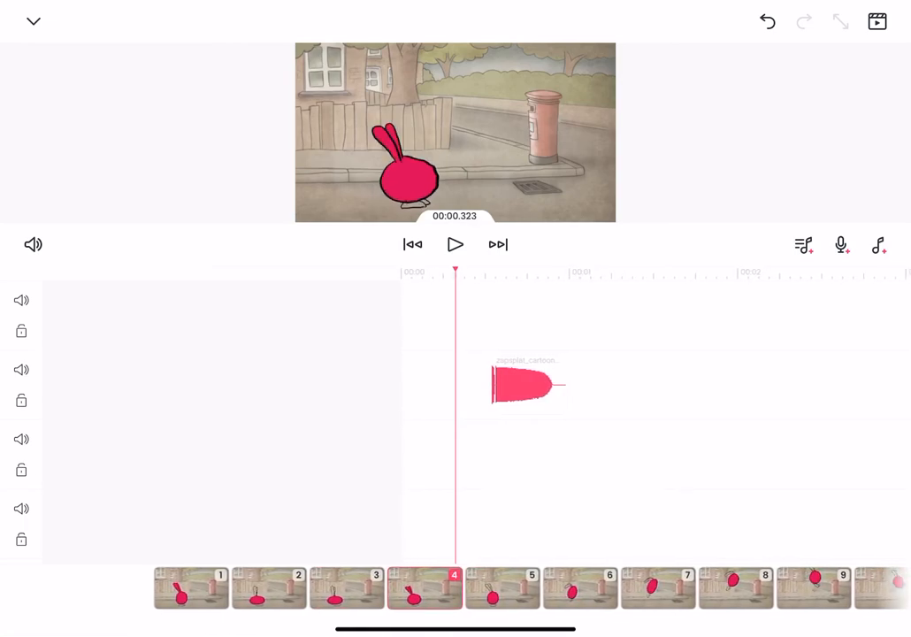
- Step through the frames to check the sound against the rabbit's jump, then return to the drawing canvas
click(520, 384)
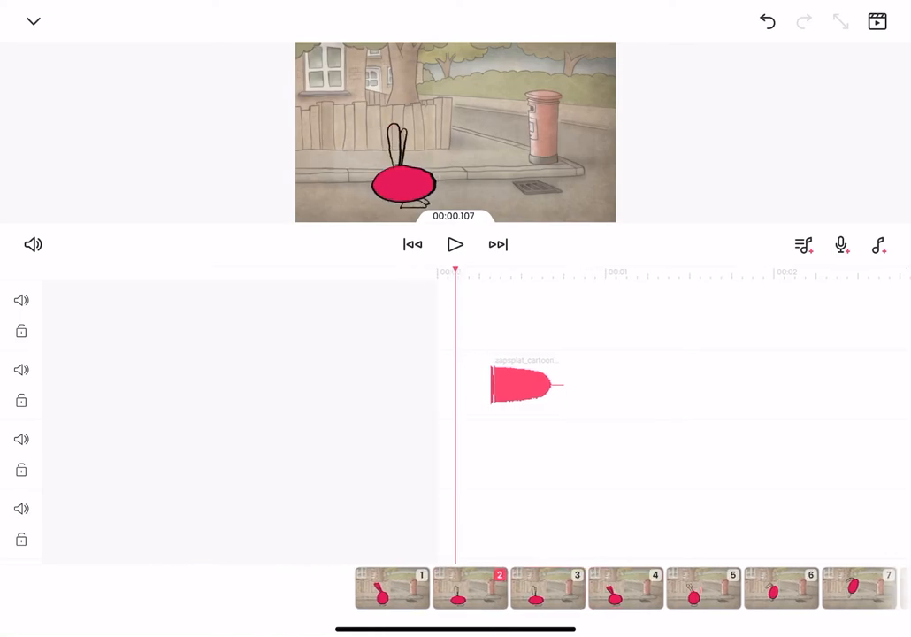
click(455, 244)
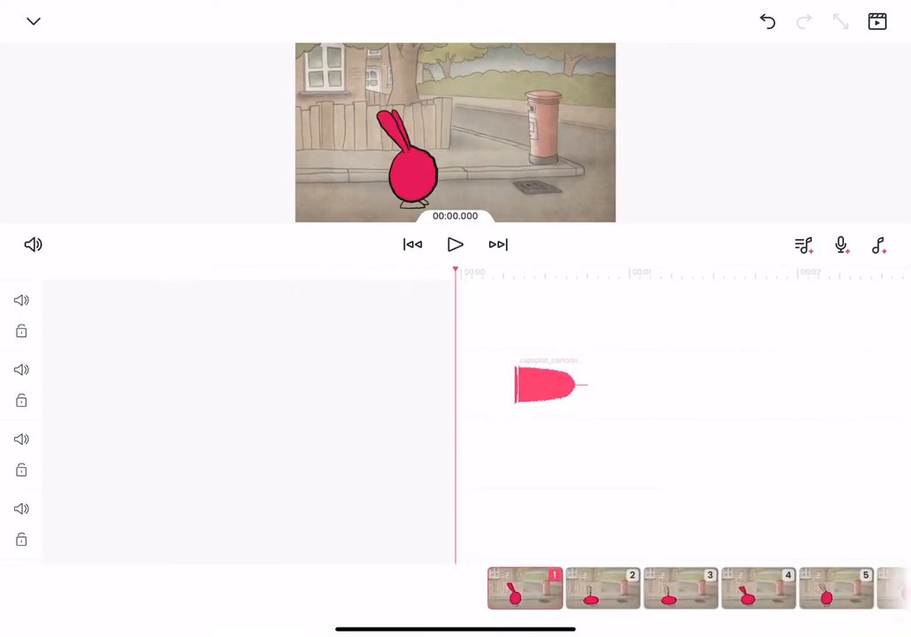
click(455, 244)
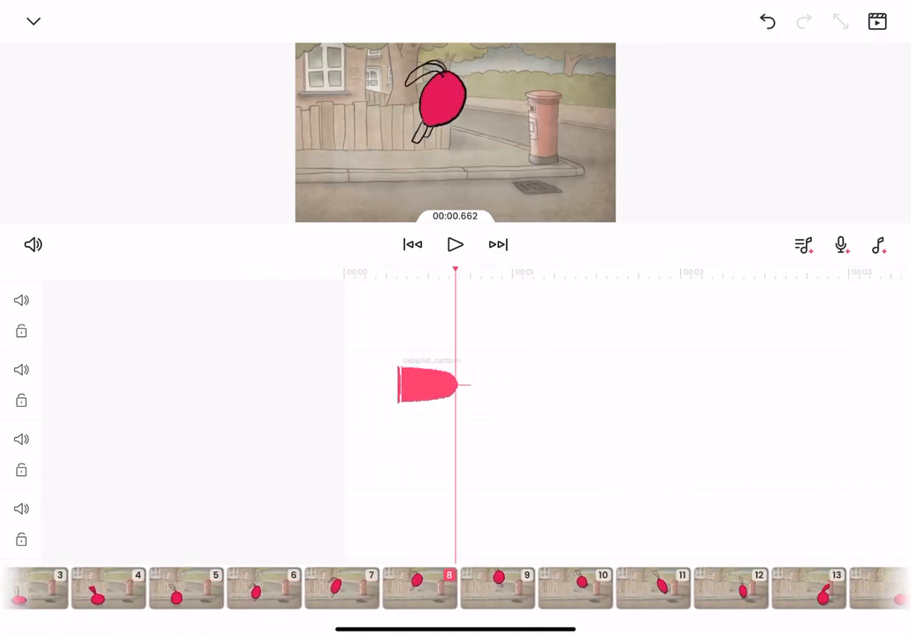
click(454, 244)
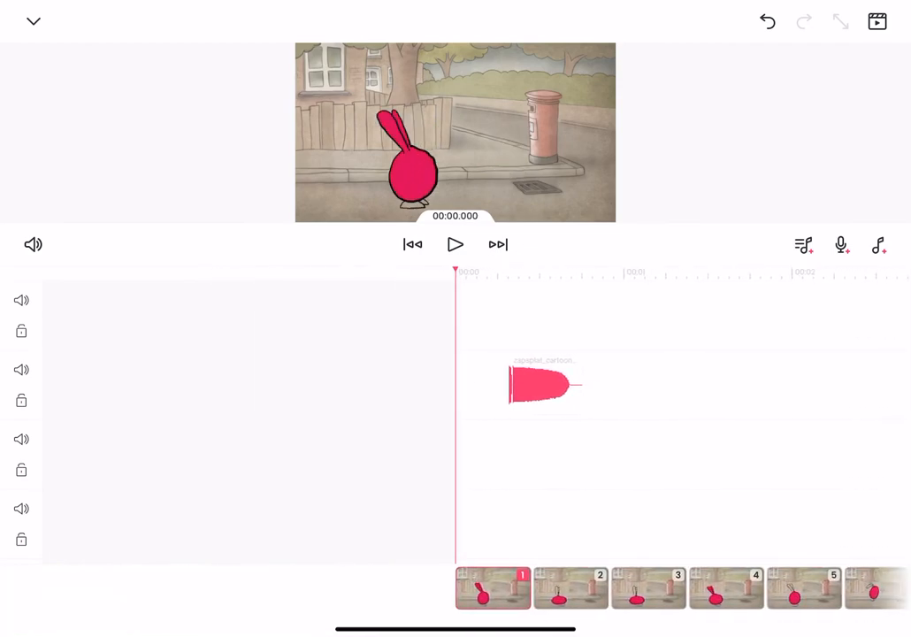
click(546, 385)
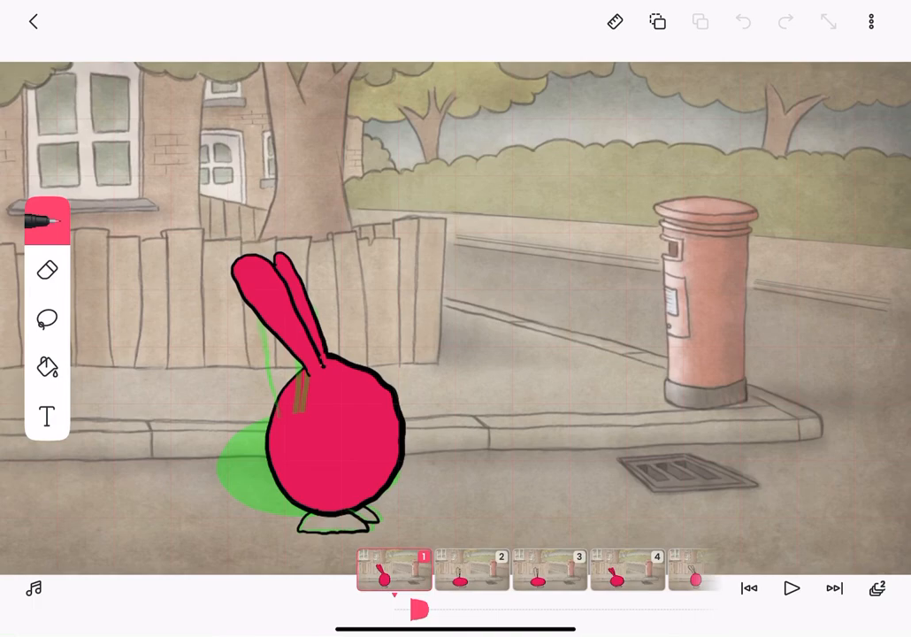
- Make a Youtube (720p) MP4 movie of the animation and dismiss the share sheet
click(866, 22)
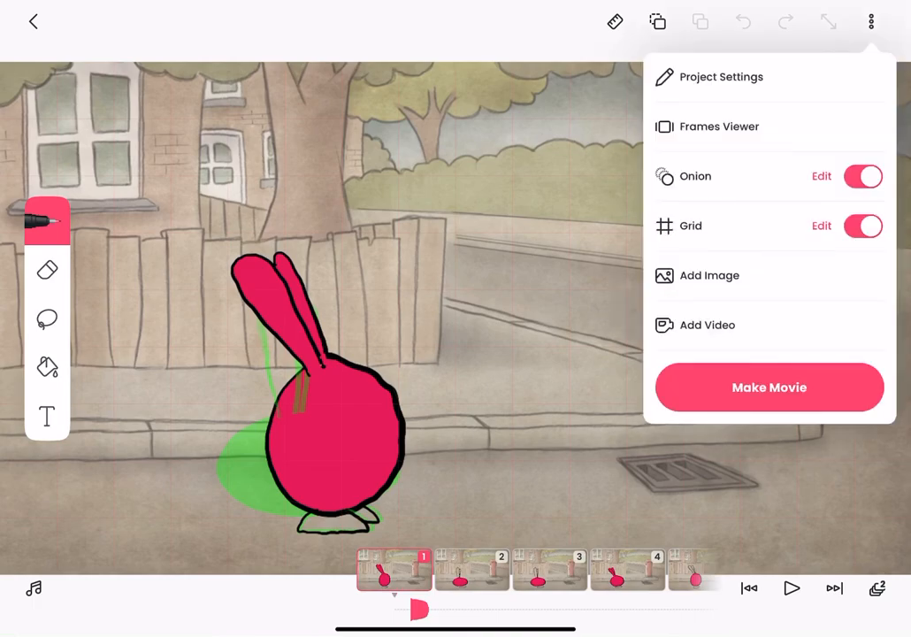
click(770, 388)
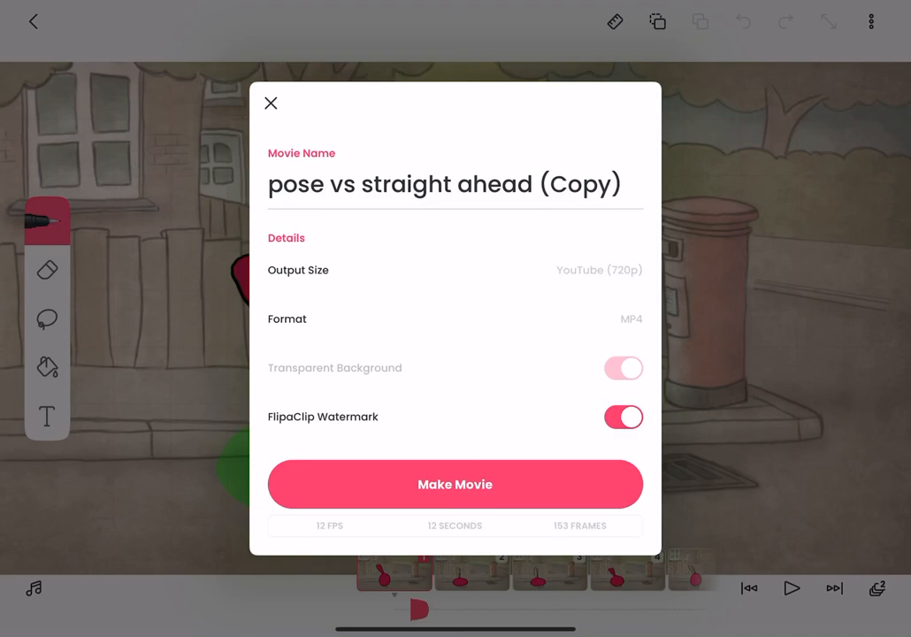
click(455, 485)
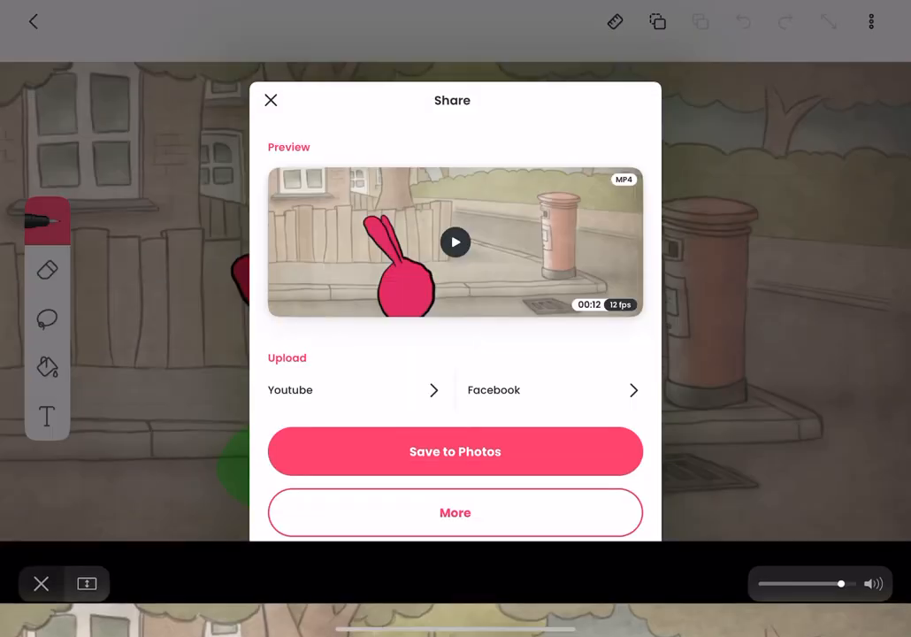
click(271, 99)
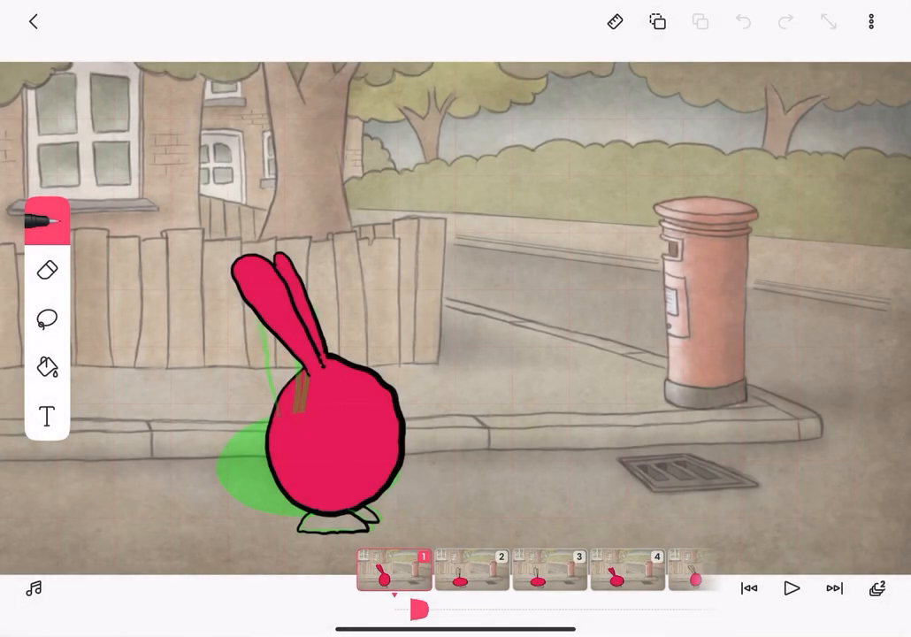